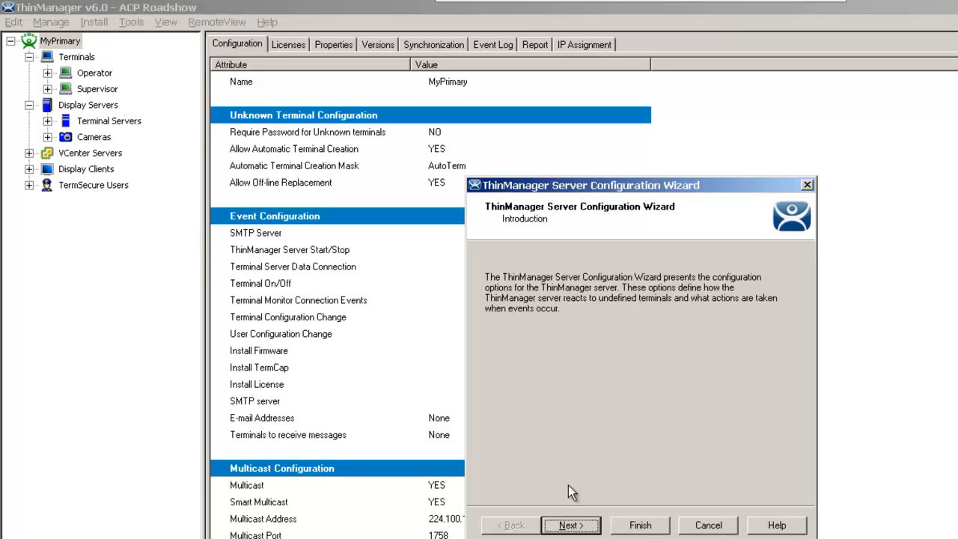
{"action": "mouse_move", "coordinate": [529, 232]}
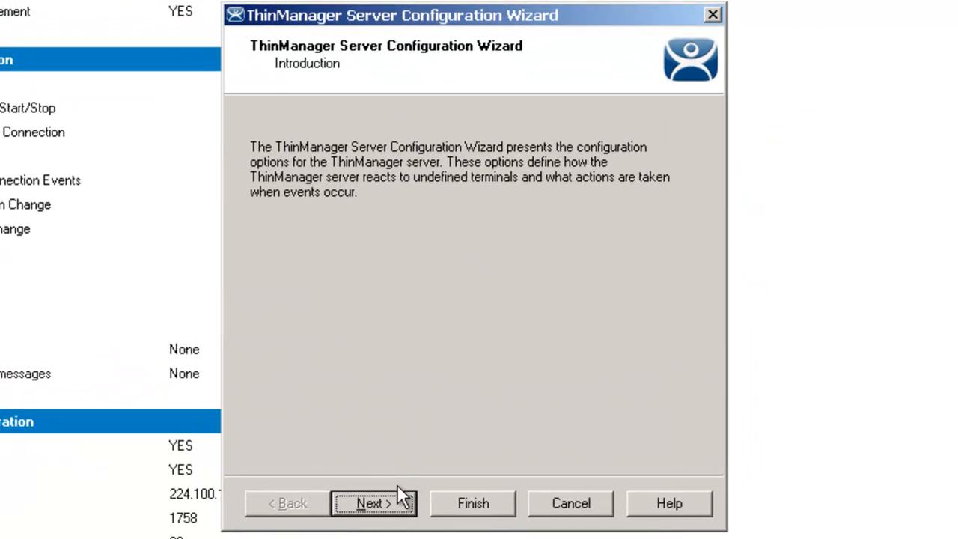
{"action": "mouse_move", "coordinate": [392, 509]}
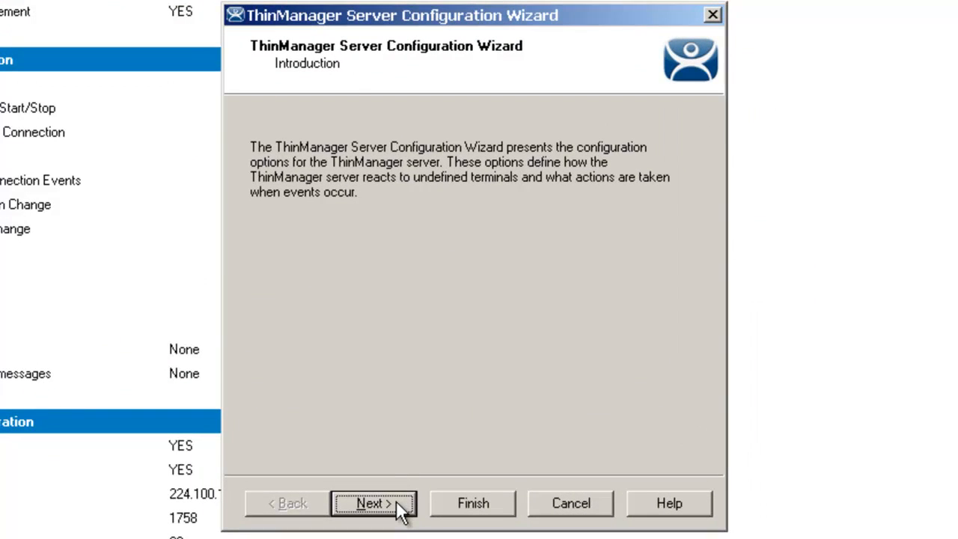
- Advance the wizard to the Unknown Terminals page (terminals allowed, no password, AutoCreate enabled)
{"action": "left_click", "coordinate": [374, 502]}
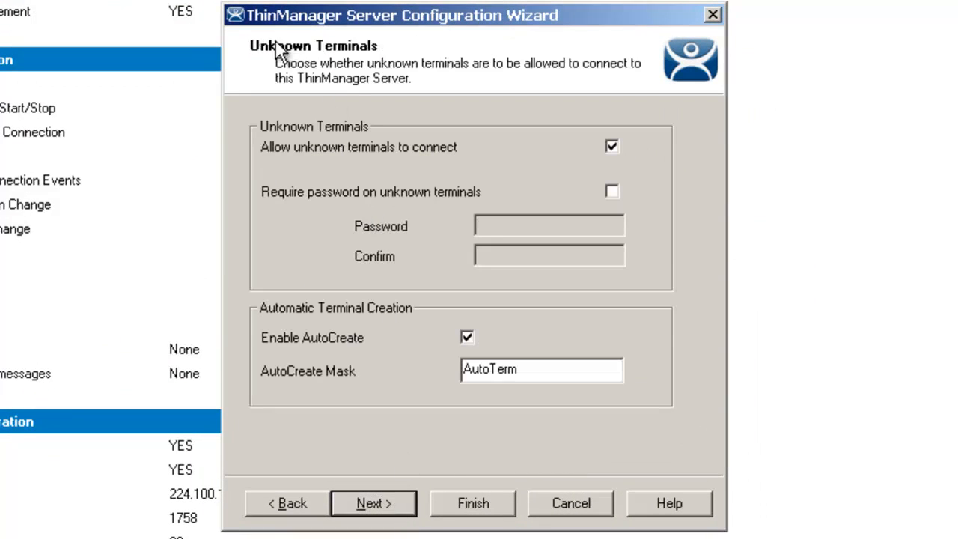
{"action": "mouse_move", "coordinate": [332, 82]}
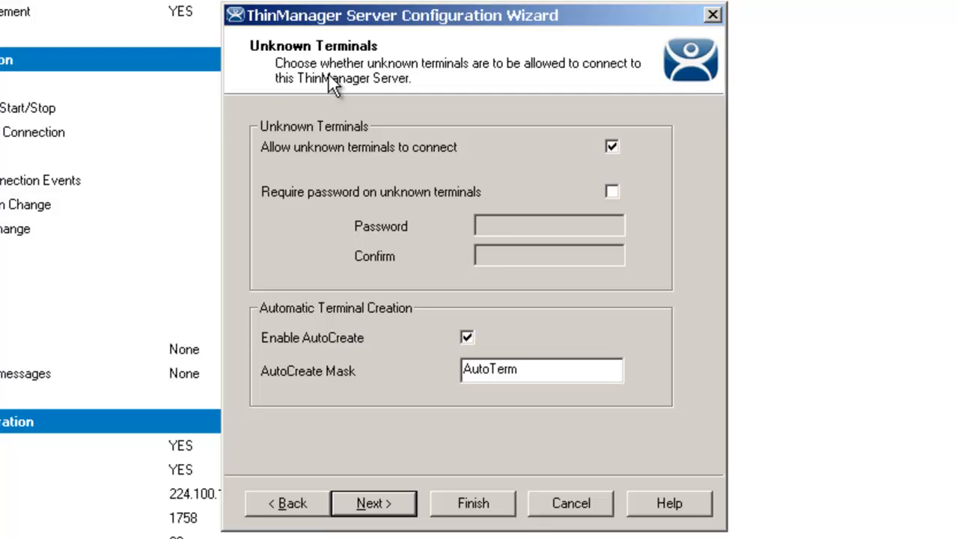
{"action": "mouse_move", "coordinate": [326, 90]}
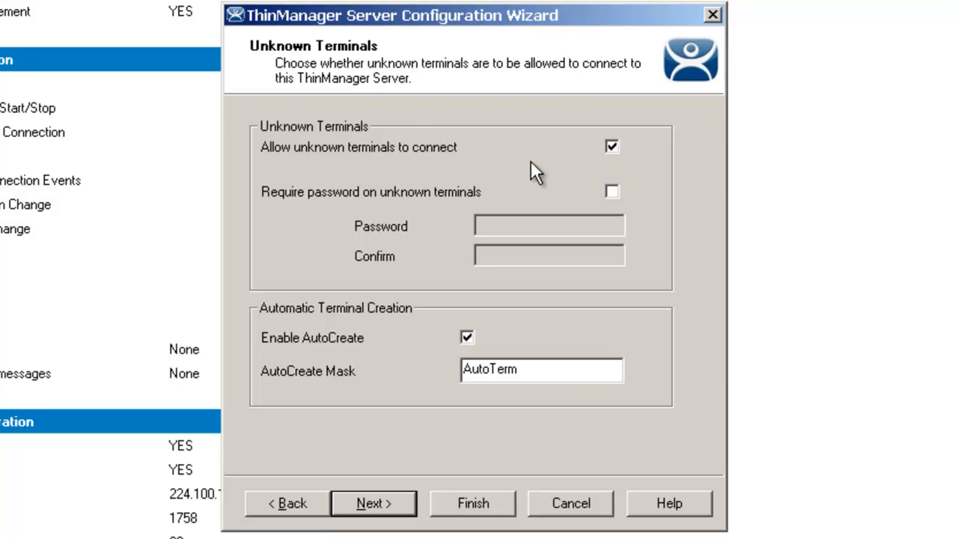
{"action": "mouse_move", "coordinate": [612, 165]}
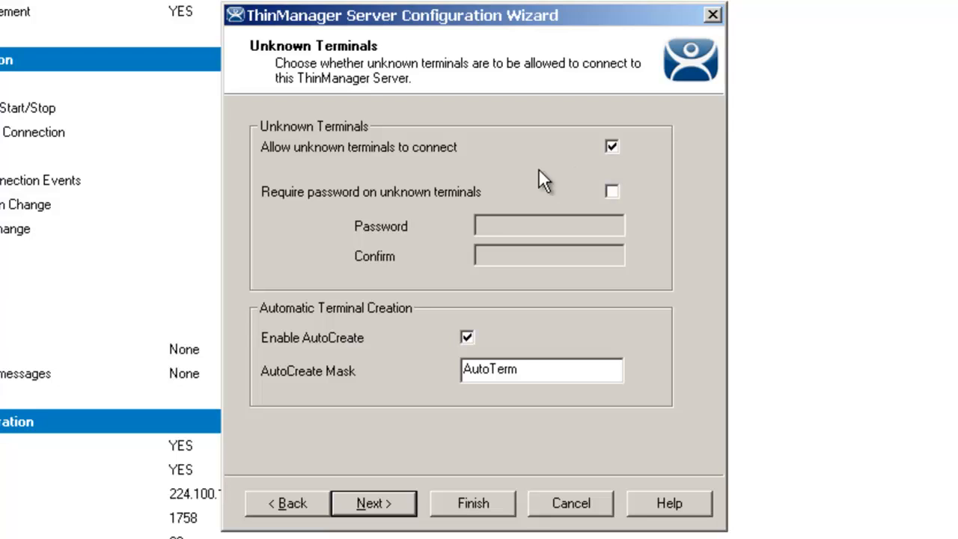
{"action": "mouse_move", "coordinate": [437, 217]}
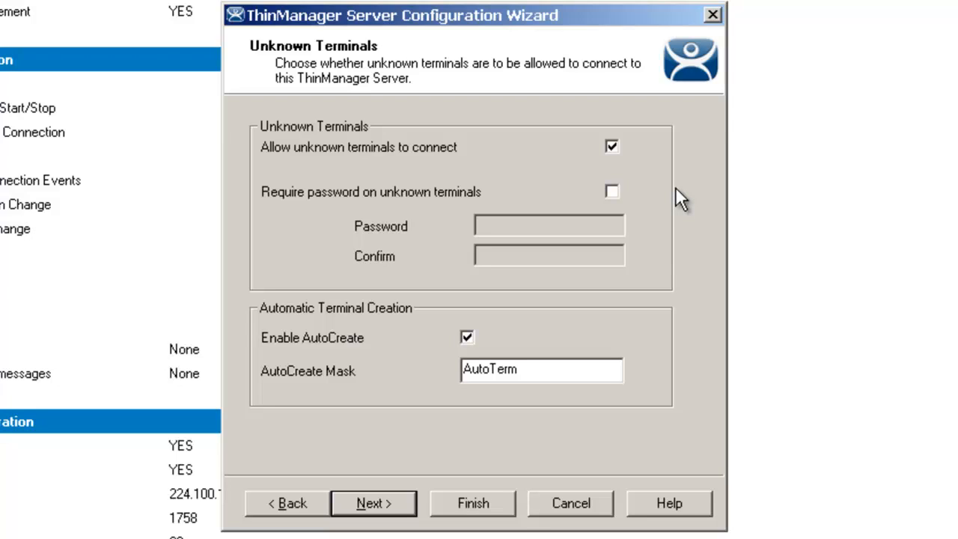
{"action": "mouse_move", "coordinate": [635, 206]}
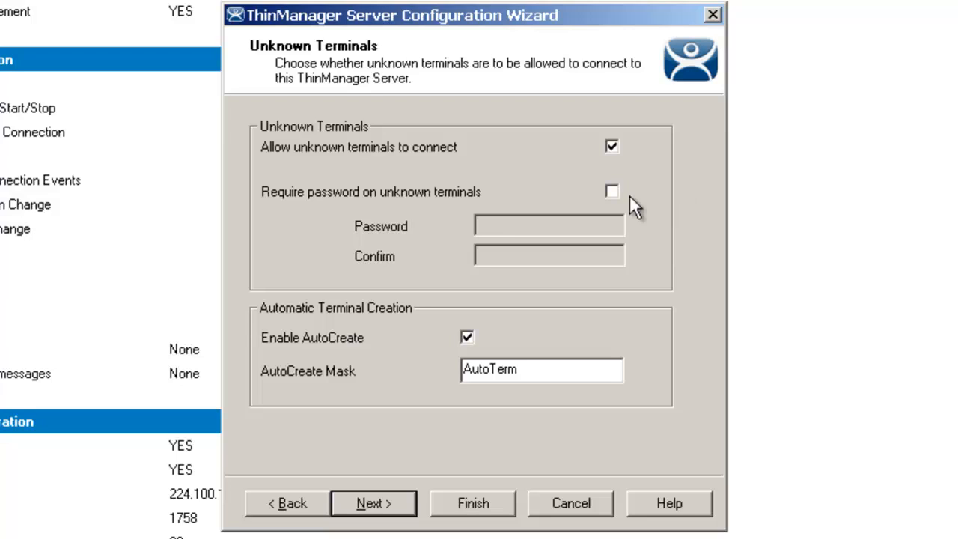
{"action": "left_click", "coordinate": [610, 191]}
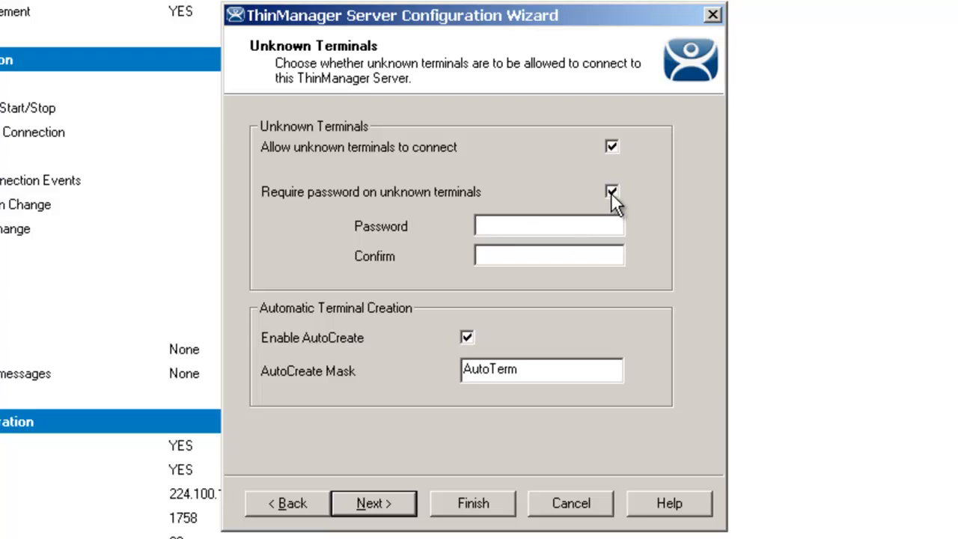
{"action": "left_click", "coordinate": [611, 191]}
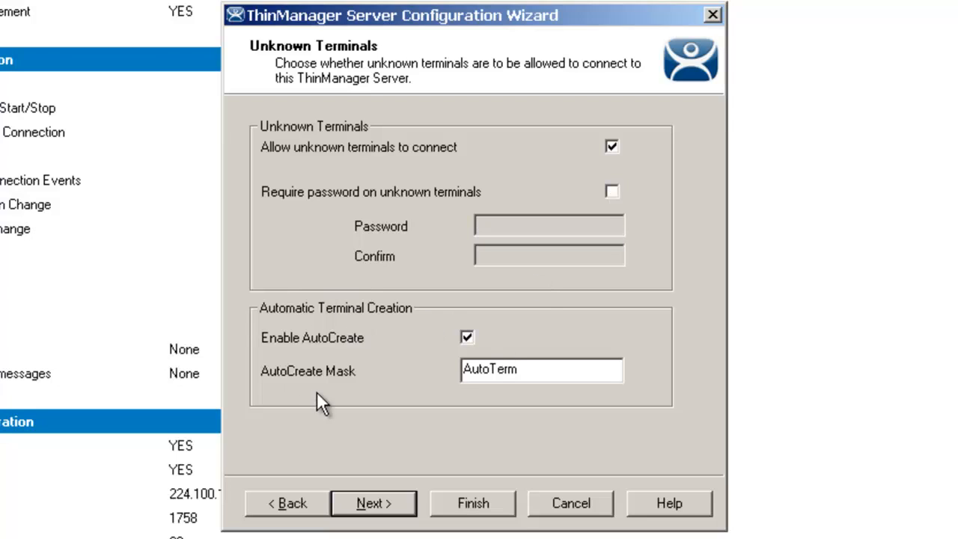
{"action": "mouse_move", "coordinate": [352, 322]}
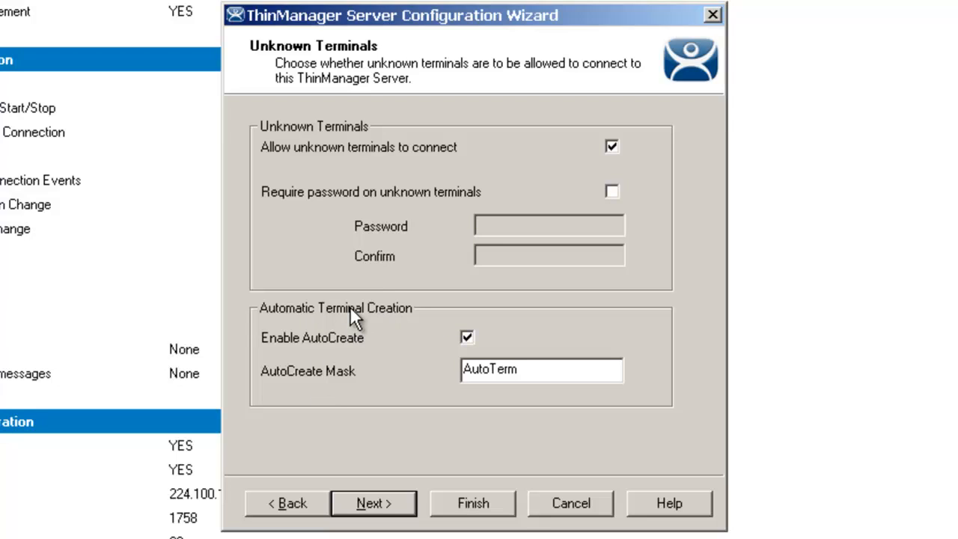
{"action": "mouse_move", "coordinate": [383, 267]}
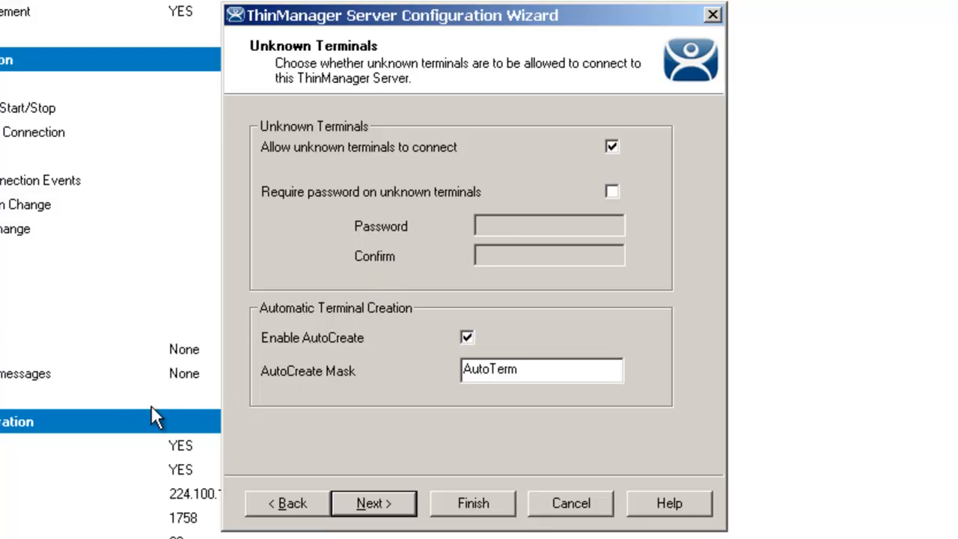
{"action": "mouse_move", "coordinate": [155, 416]}
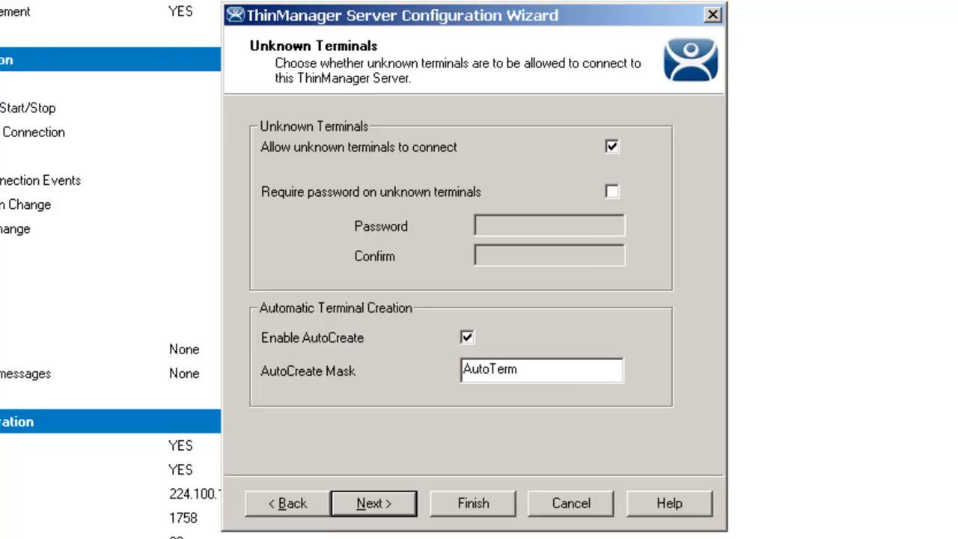
{"action": "mouse_move", "coordinate": [808, 512]}
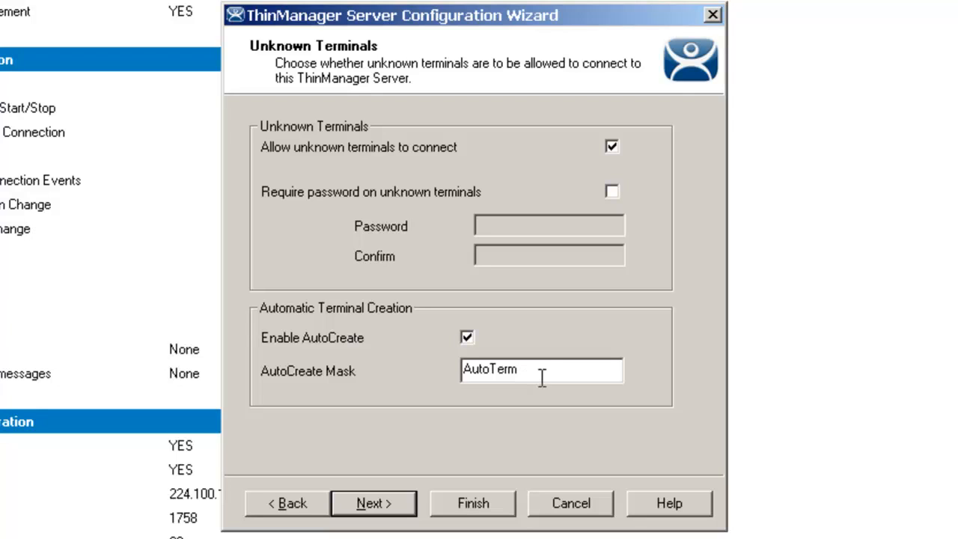
{"action": "mouse_move", "coordinate": [521, 371]}
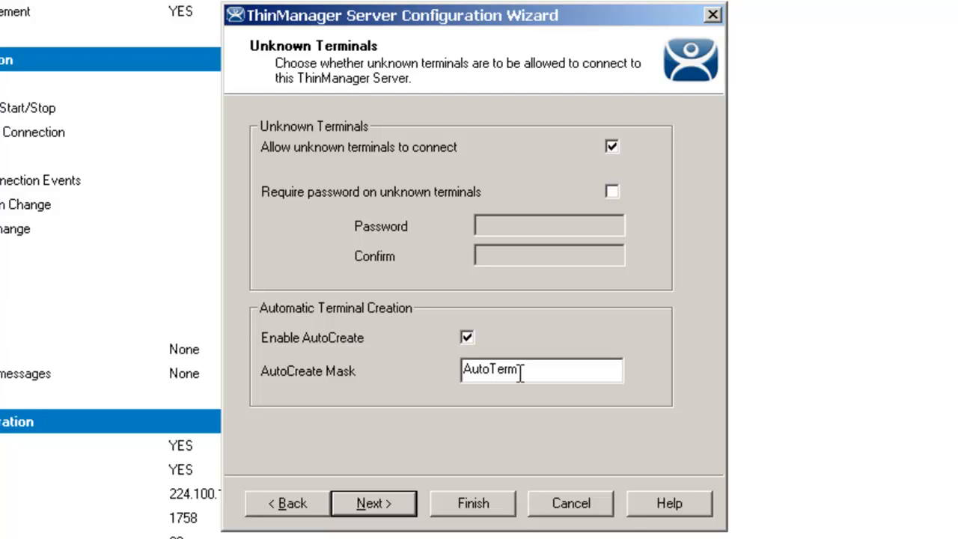